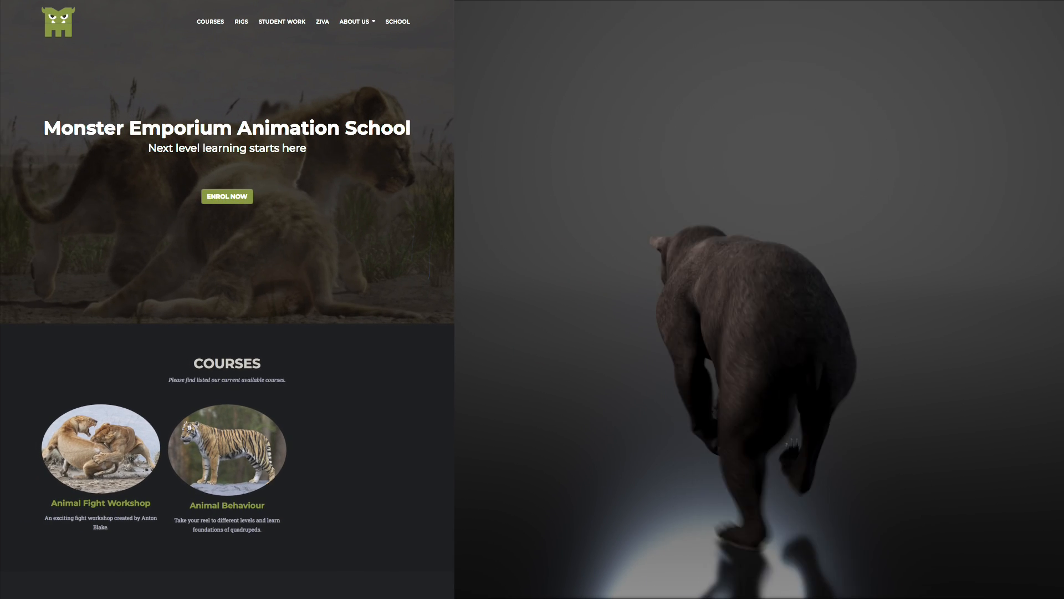
scroll(down, 3)
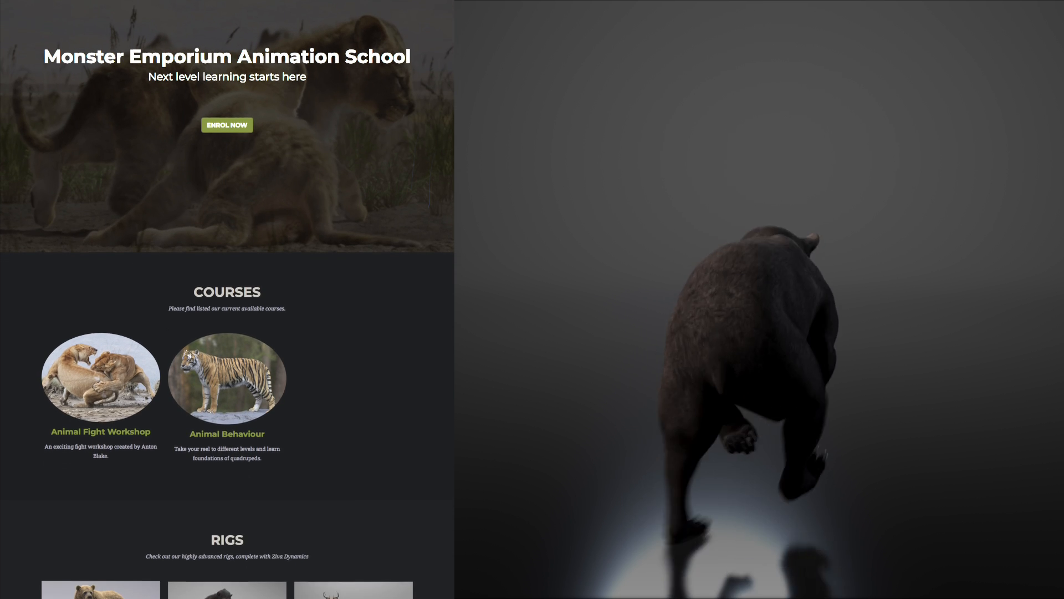
scroll(down, 3)
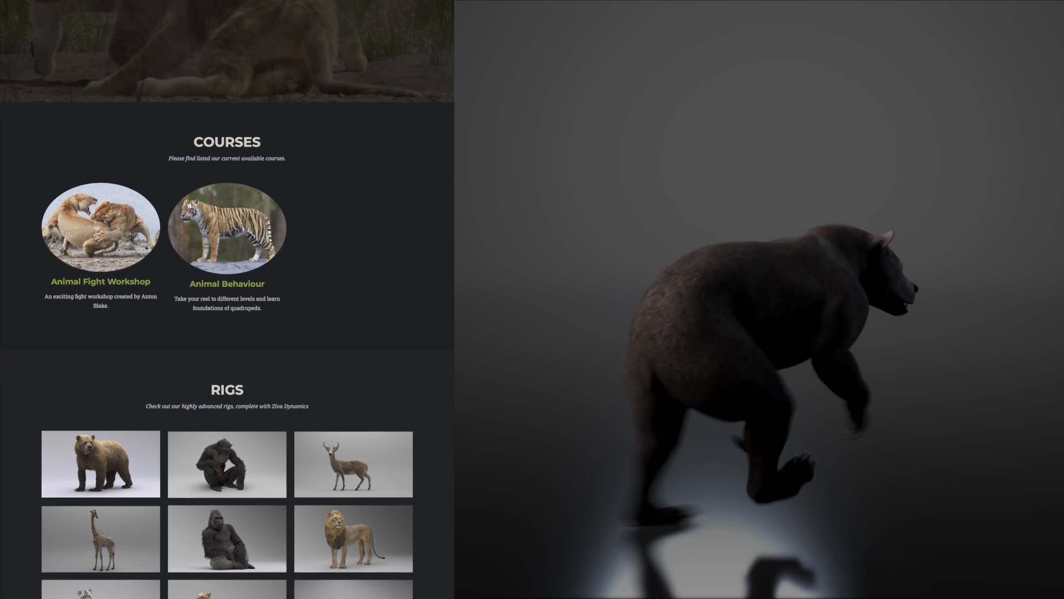
scroll(down, 3)
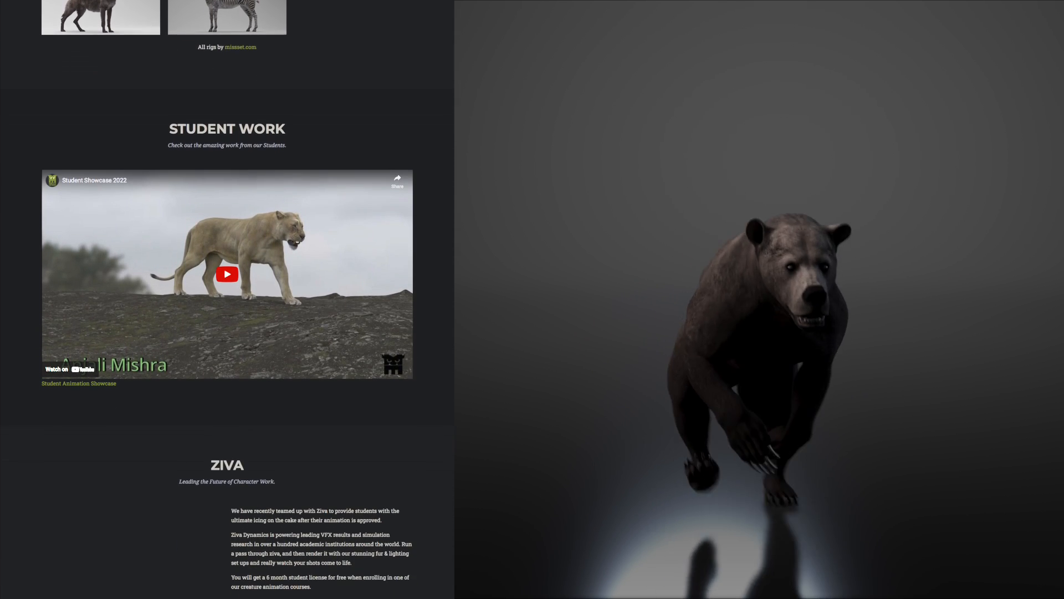
scroll(down, 3)
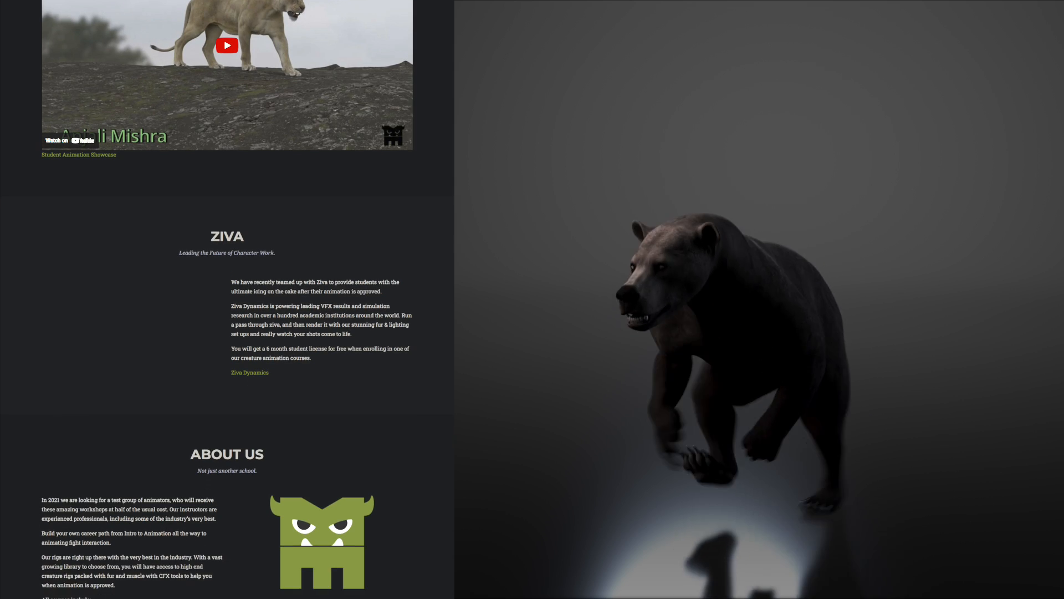
scroll(down, 3)
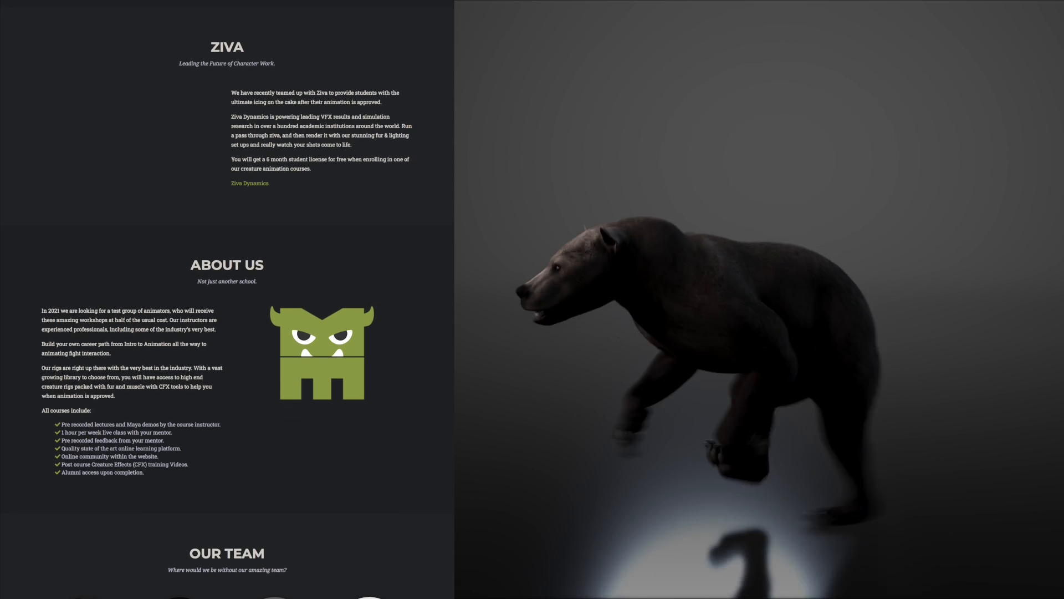
scroll(down, 3)
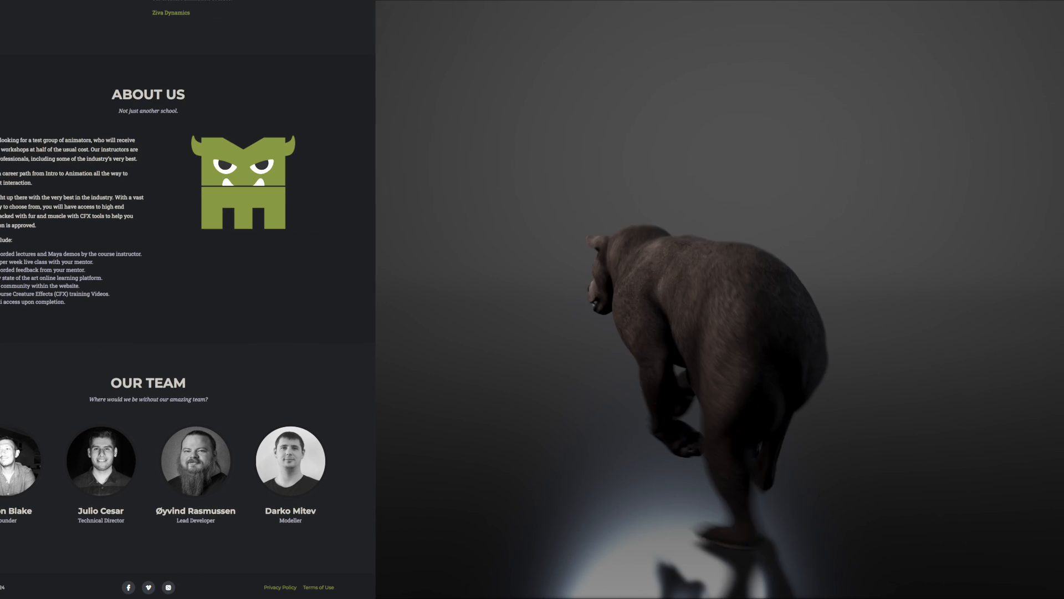